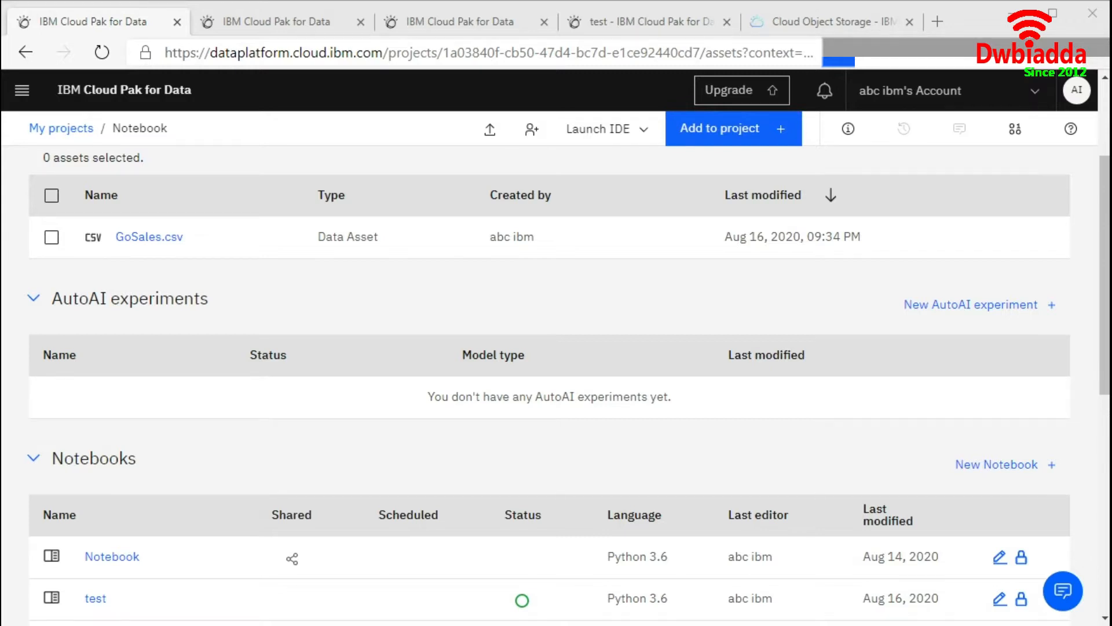
Step: Add a new AutoAI experiment asset to the Notebook project
{"action": "scroll", "scroll_direction": "up", "scroll_amount": 3}
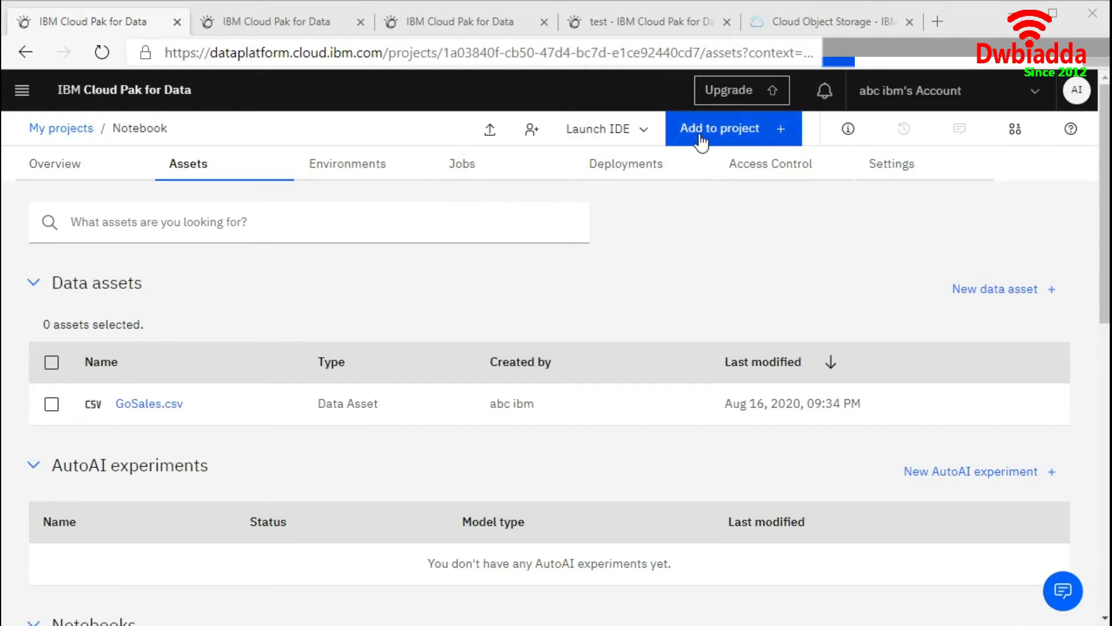
{"action": "left_click", "coordinate": [718, 128]}
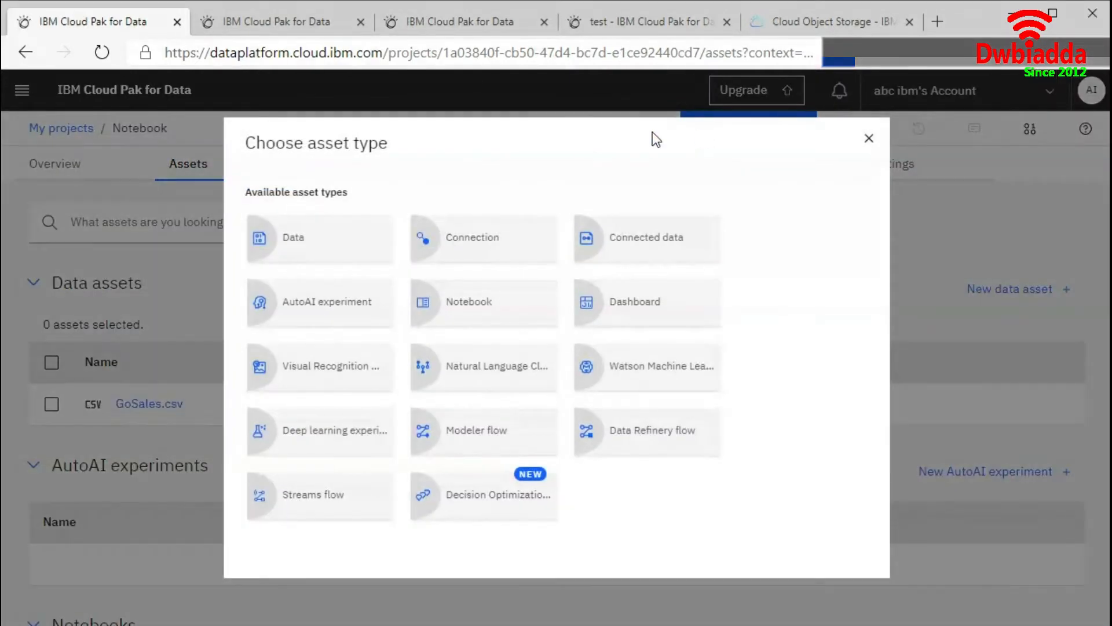
{"action": "mouse_move", "coordinate": [320, 301]}
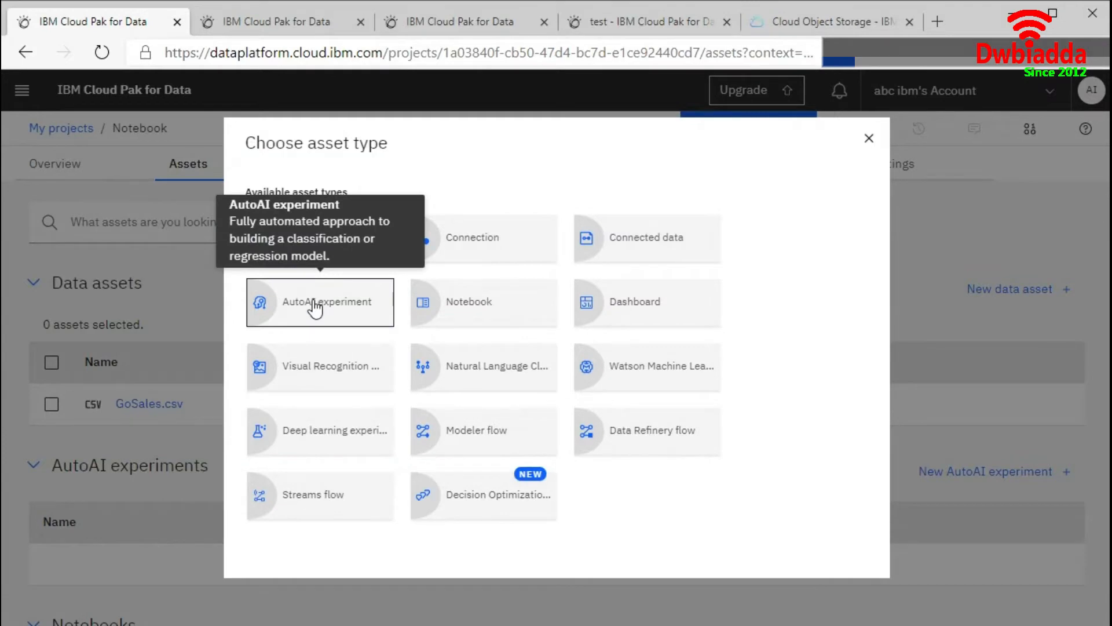
{"action": "left_click", "coordinate": [320, 302]}
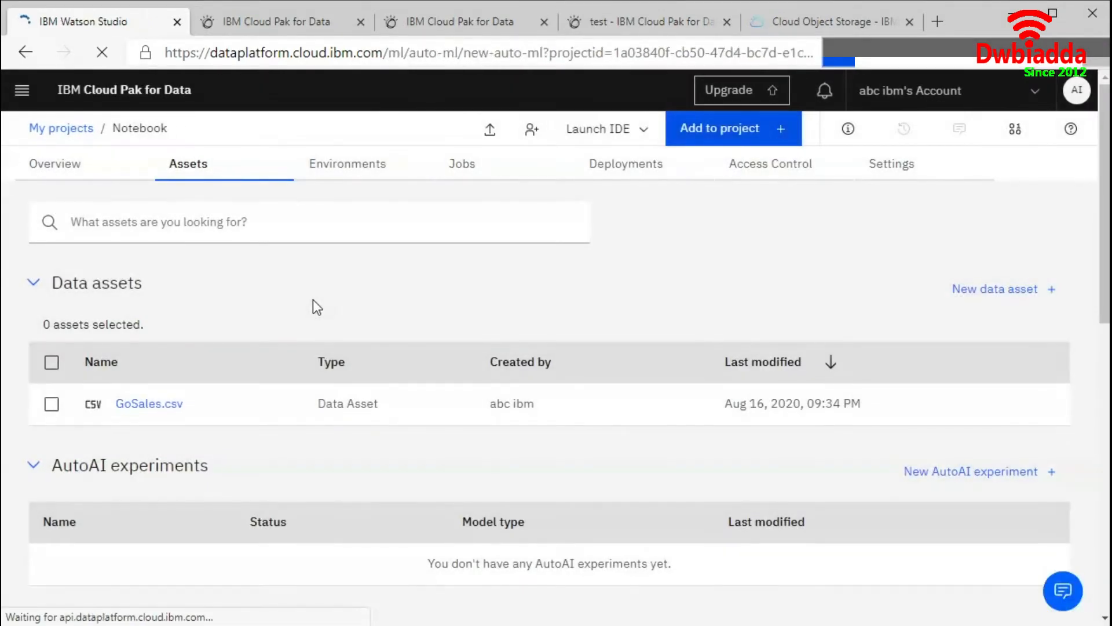
Step: Name the experiment 'AutoAI' on the pm-20-jw service and create it
{"action": "left_click", "coordinate": [980, 471]}
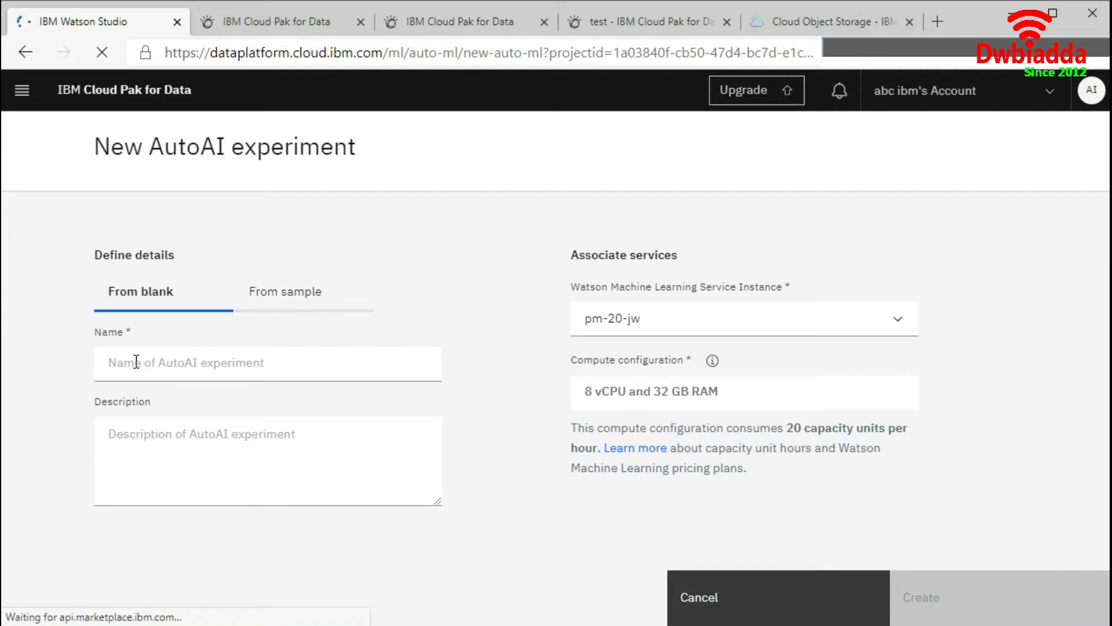
{"action": "left_click", "coordinate": [268, 363]}
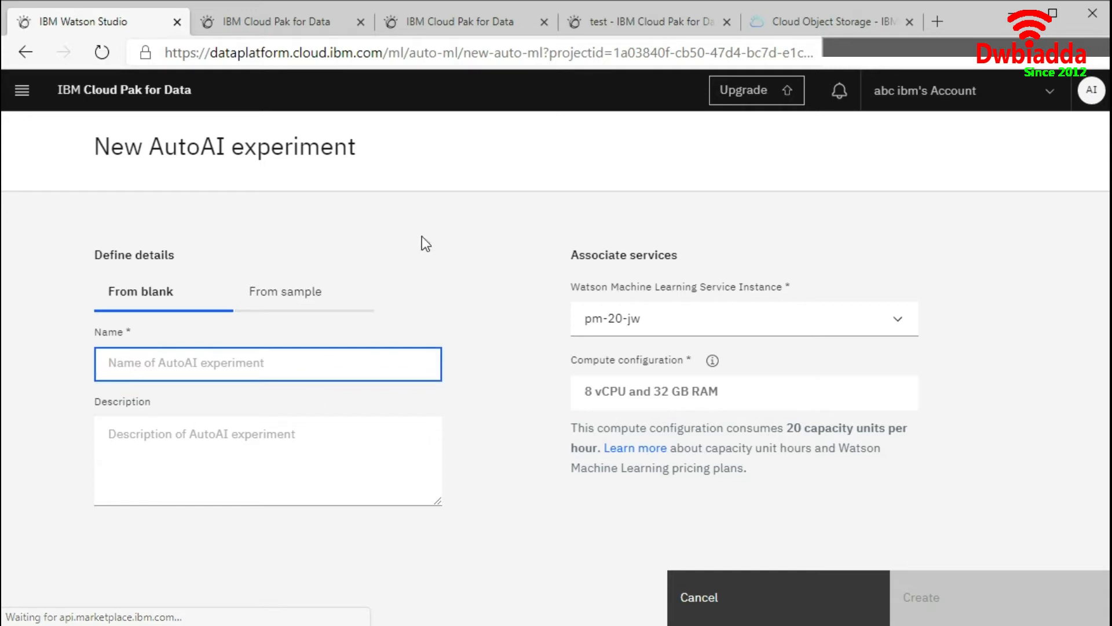
{"action": "type", "text": "Auto"}
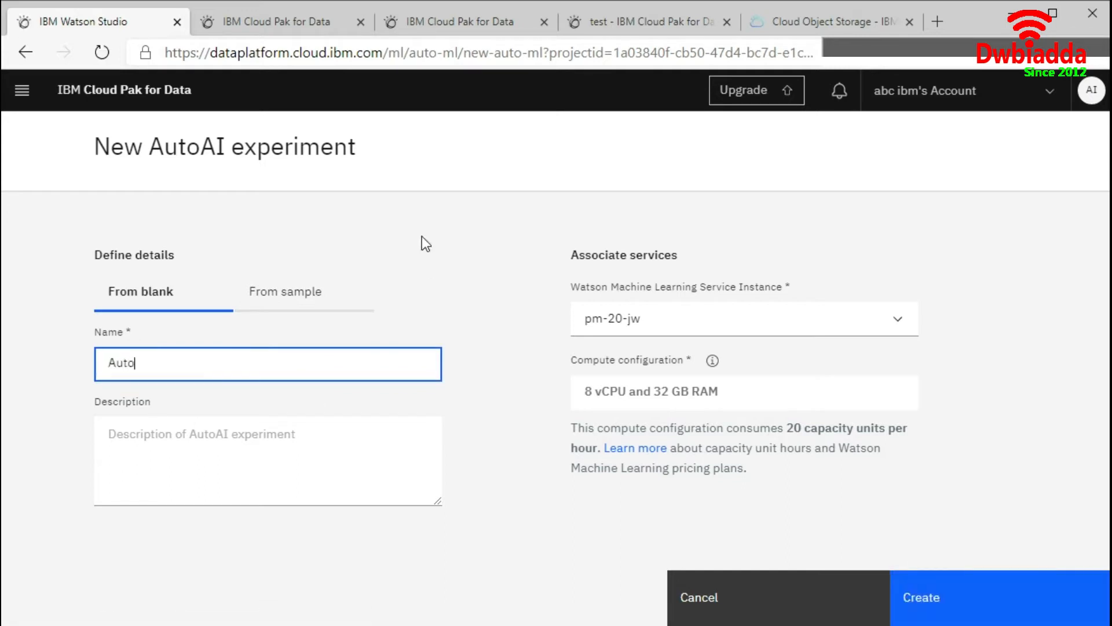
{"action": "type", "text": "AI"}
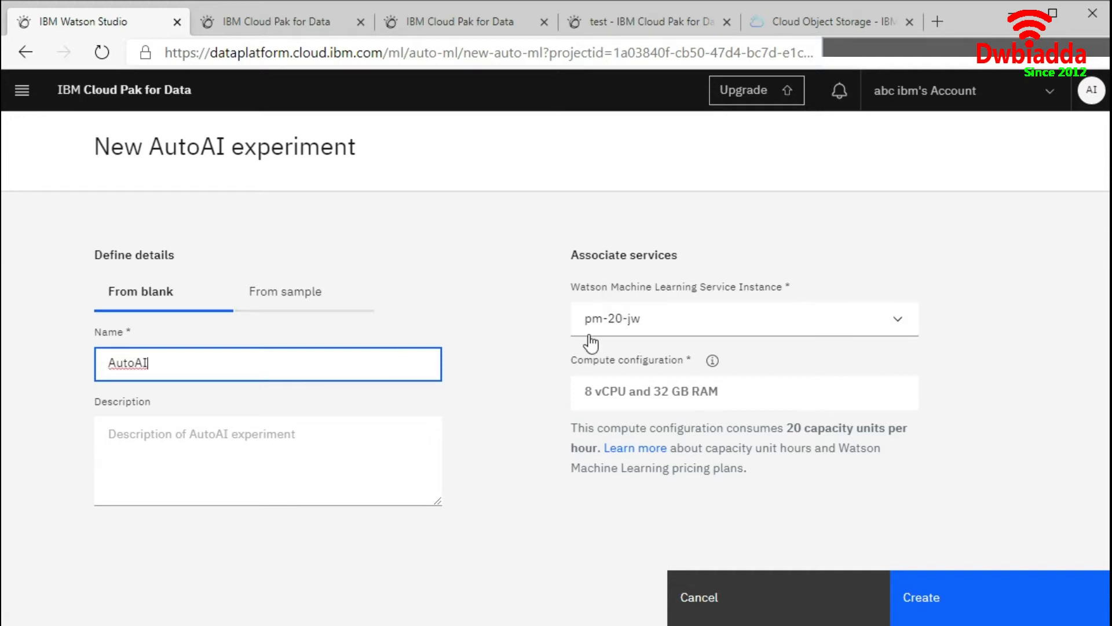
{"action": "mouse_move", "coordinate": [599, 345]}
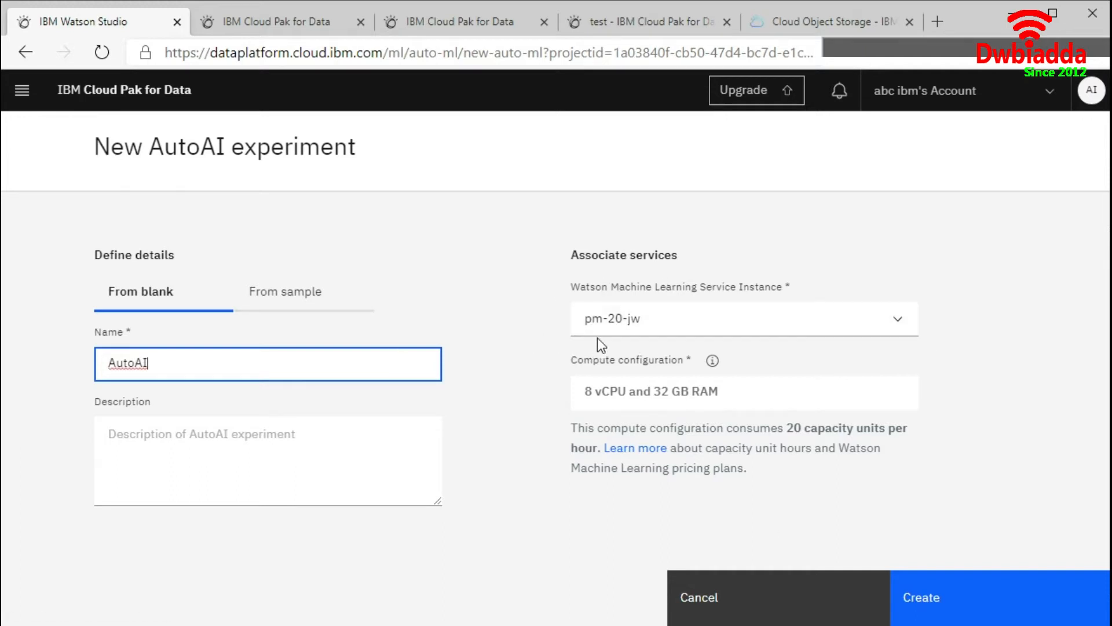
{"action": "mouse_move", "coordinate": [652, 347]}
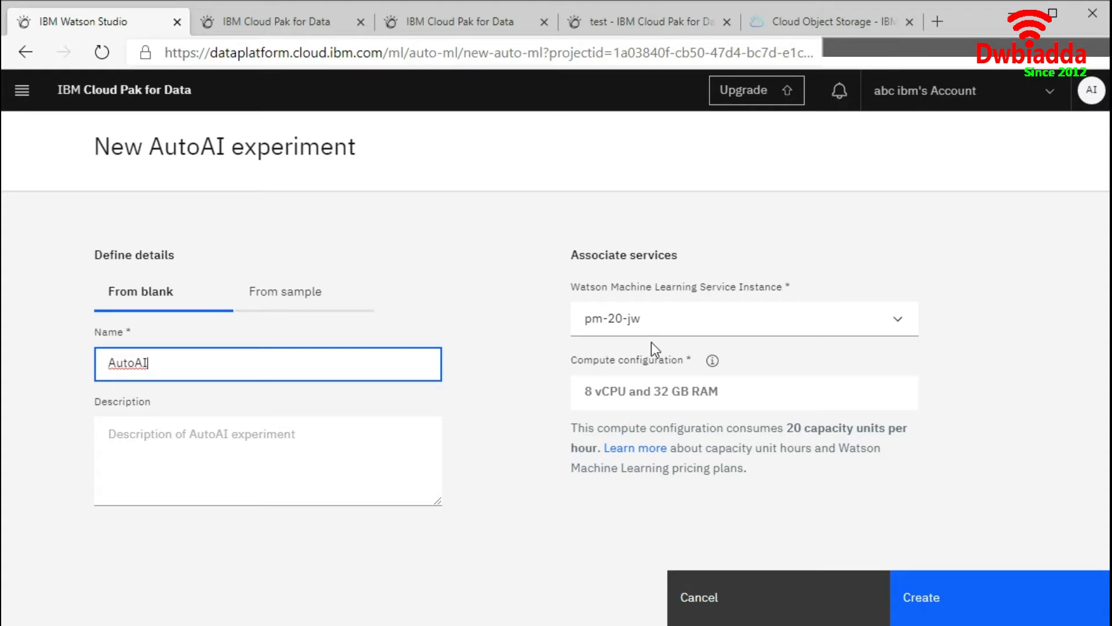
{"action": "mouse_move", "coordinate": [904, 598]}
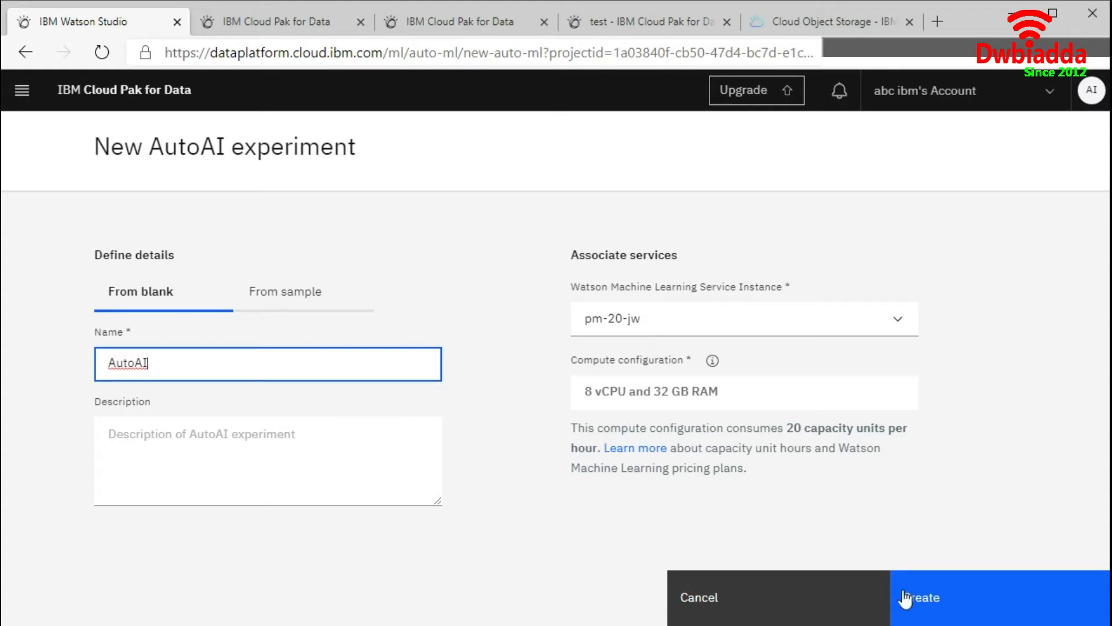
{"action": "left_click", "coordinate": [923, 597]}
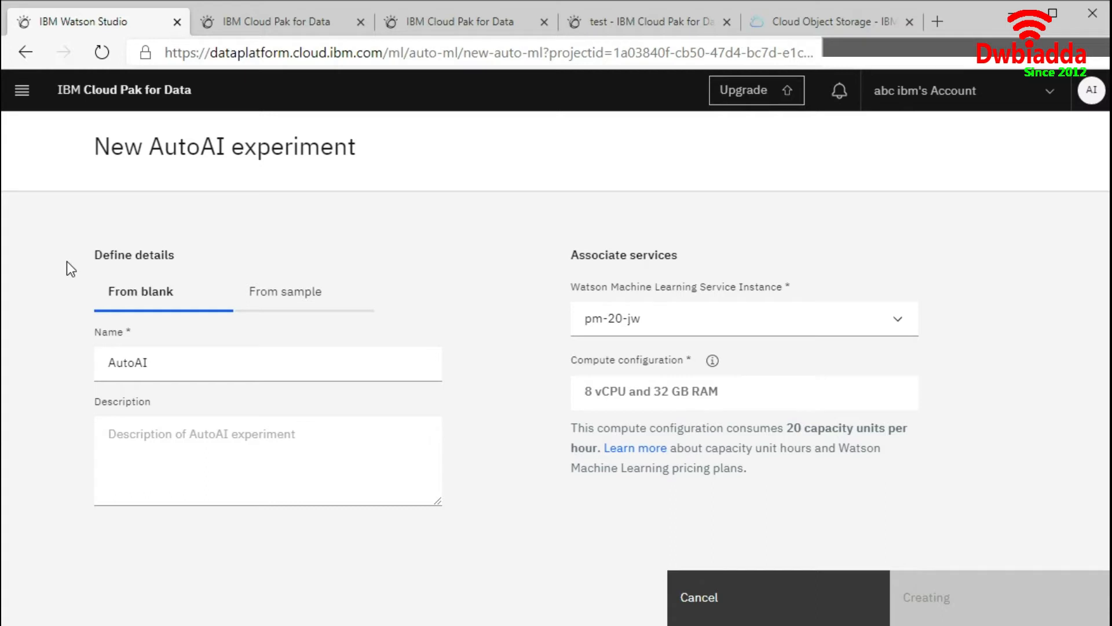
{"action": "left_click", "coordinate": [926, 597]}
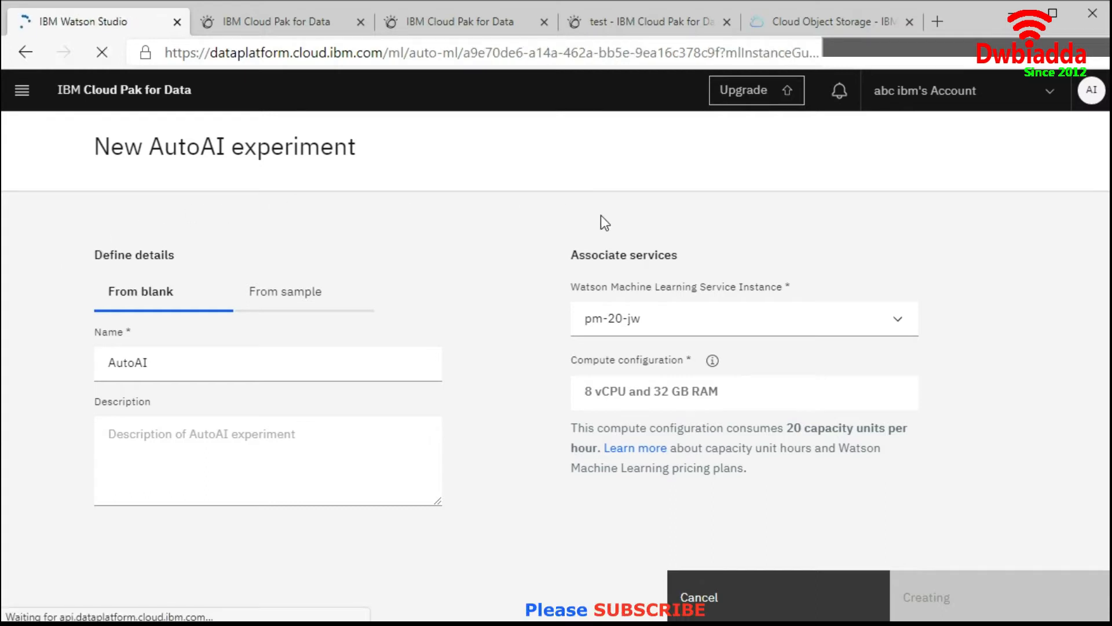
Step: Wait for the Configure AutoAI experiment page with Add data source to load
{"action": "left_click", "coordinate": [925, 597]}
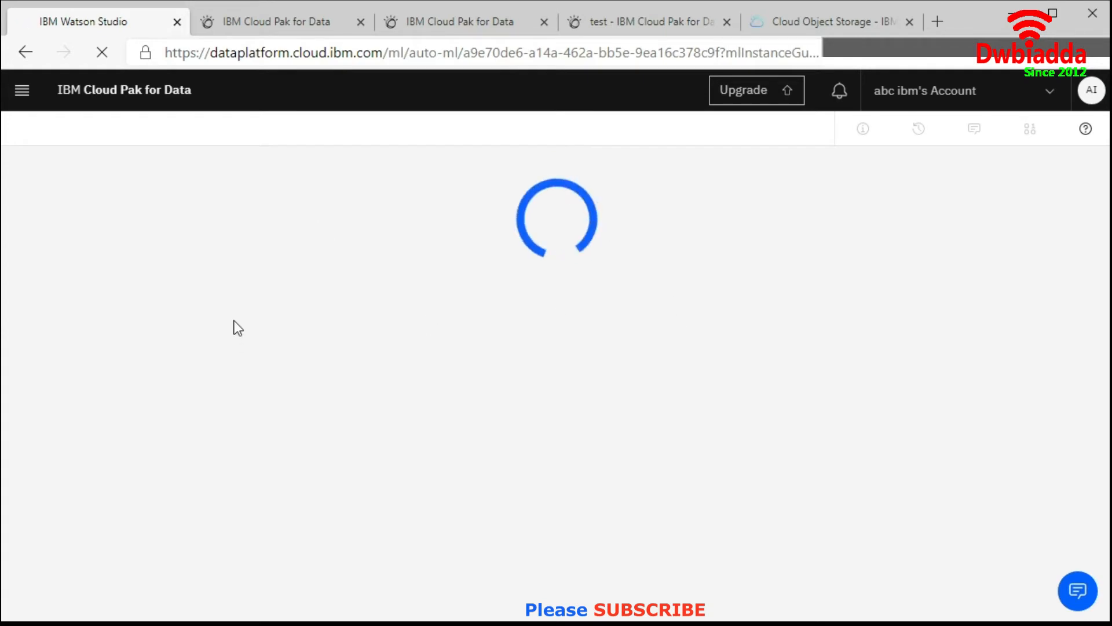
{"action": "mouse_move", "coordinate": [240, 303]}
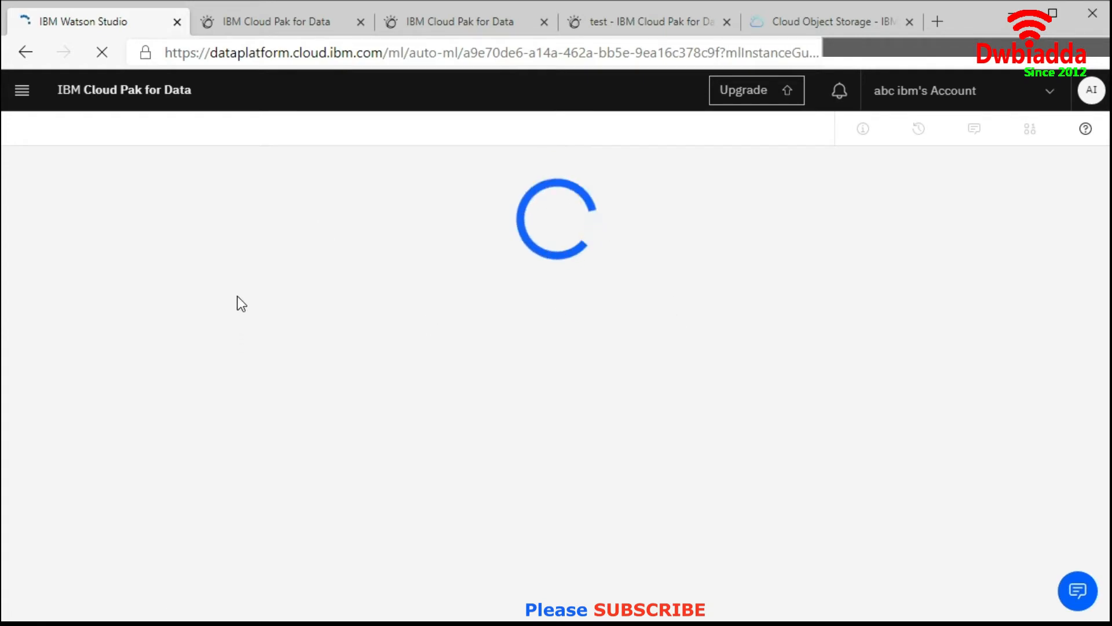
{"action": "mouse_move", "coordinate": [243, 283]}
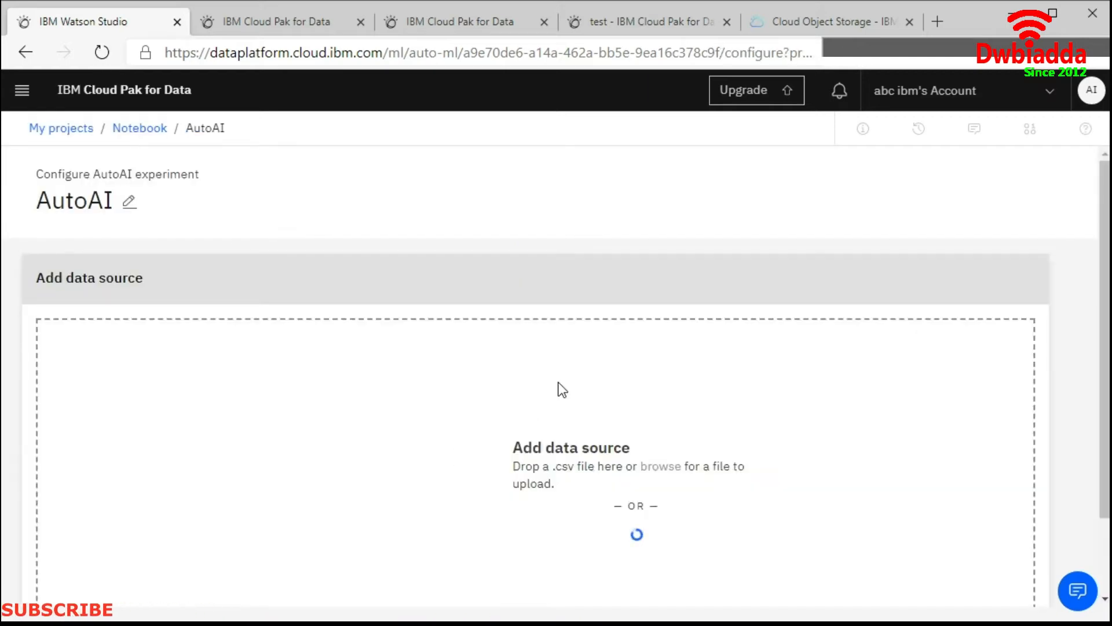
{"action": "mouse_move", "coordinate": [564, 500]}
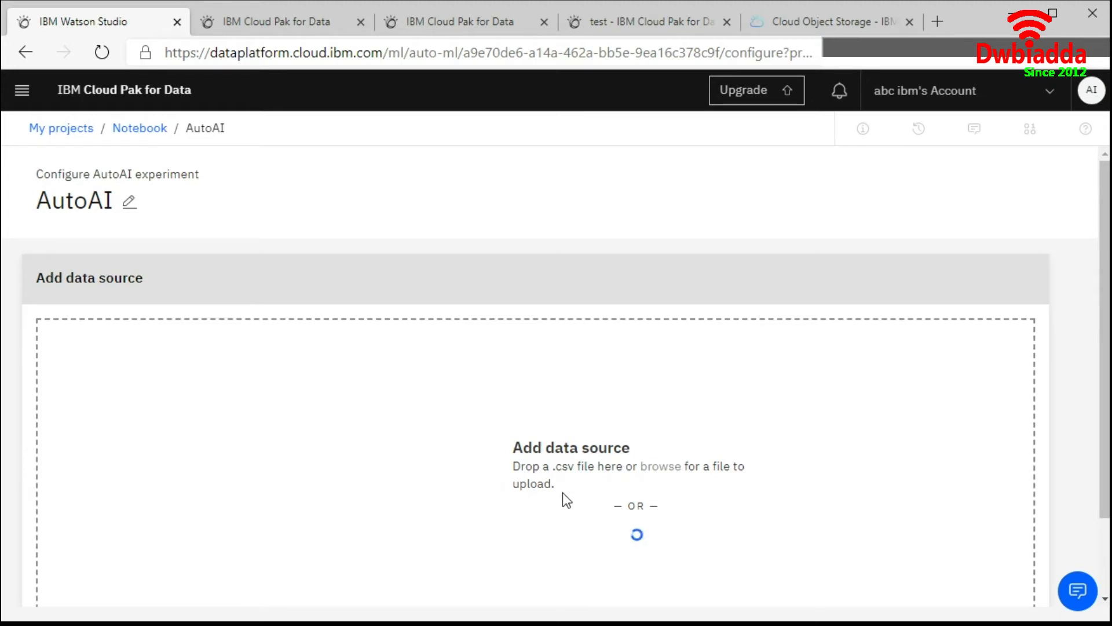
Step: Select GoSales.csv from the Notebook data assets as the experiment's data source
{"action": "left_click", "coordinate": [633, 533]}
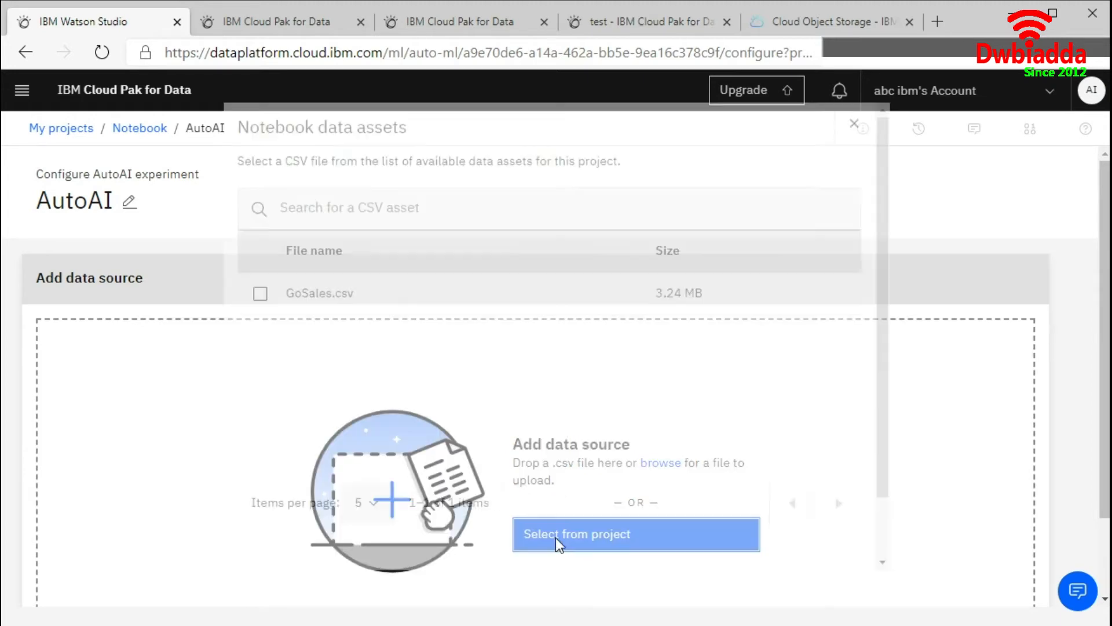
{"action": "left_click", "coordinate": [261, 305]}
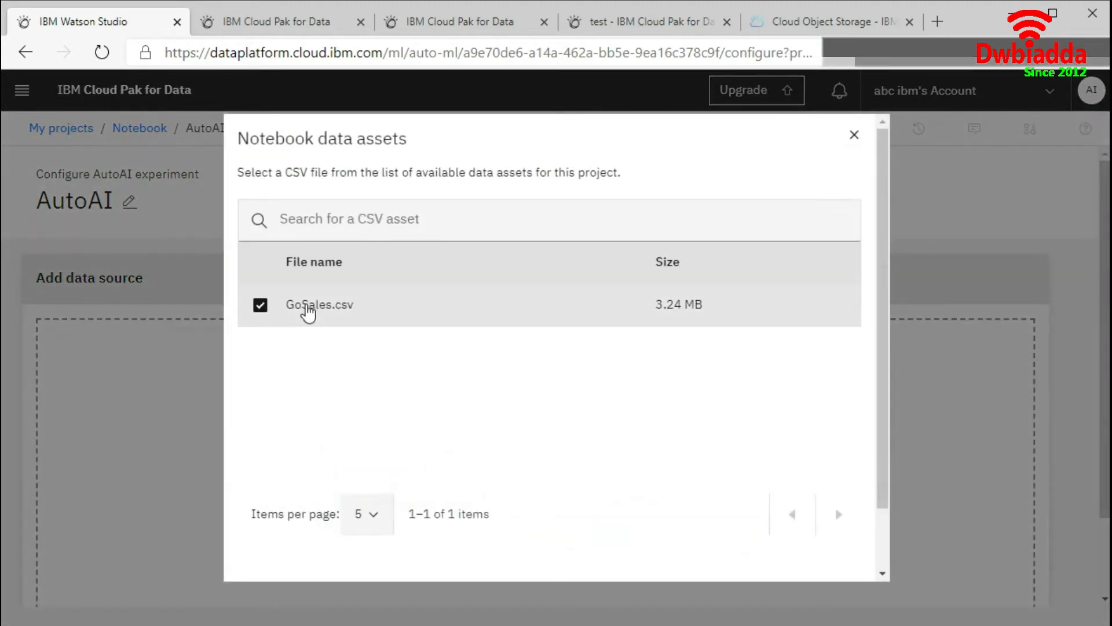
{"action": "scroll", "scroll_direction": "down", "scroll_amount": 3}
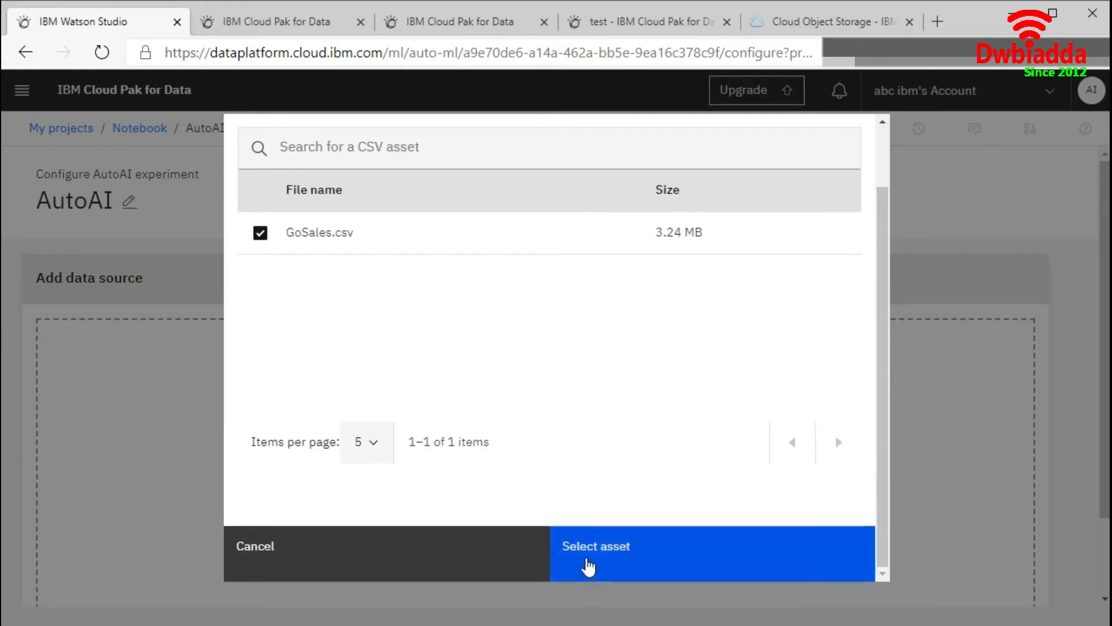
{"action": "left_click", "coordinate": [595, 546]}
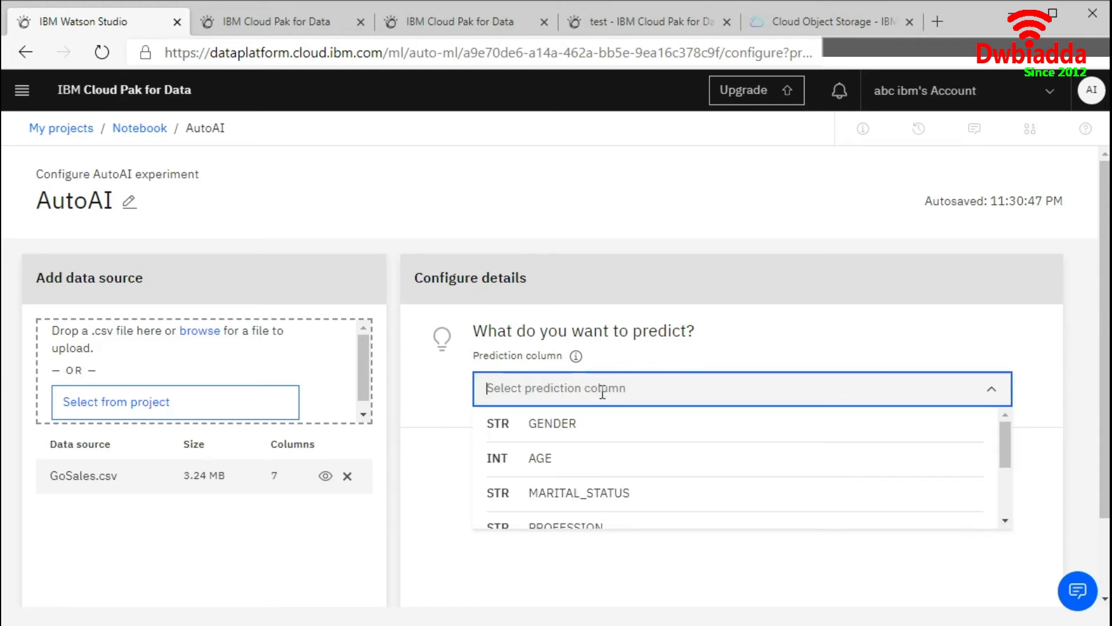
Step: Choose IS_TENT as the prediction column for binary classification
{"action": "scroll", "scroll_direction": "down", "scroll_amount": 3}
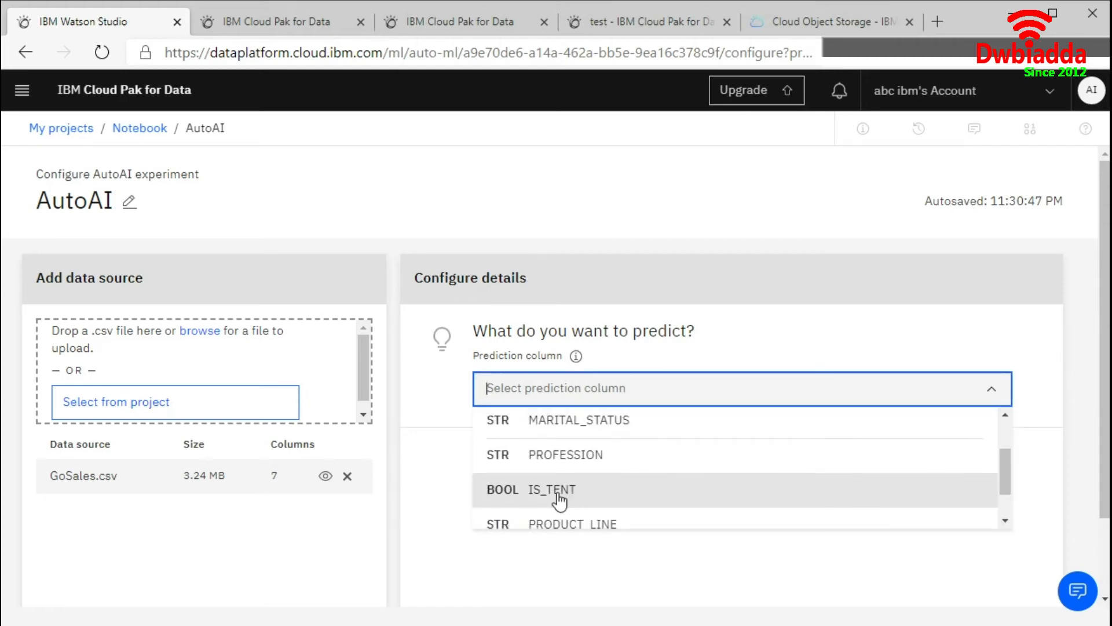
{"action": "left_click", "coordinate": [552, 489]}
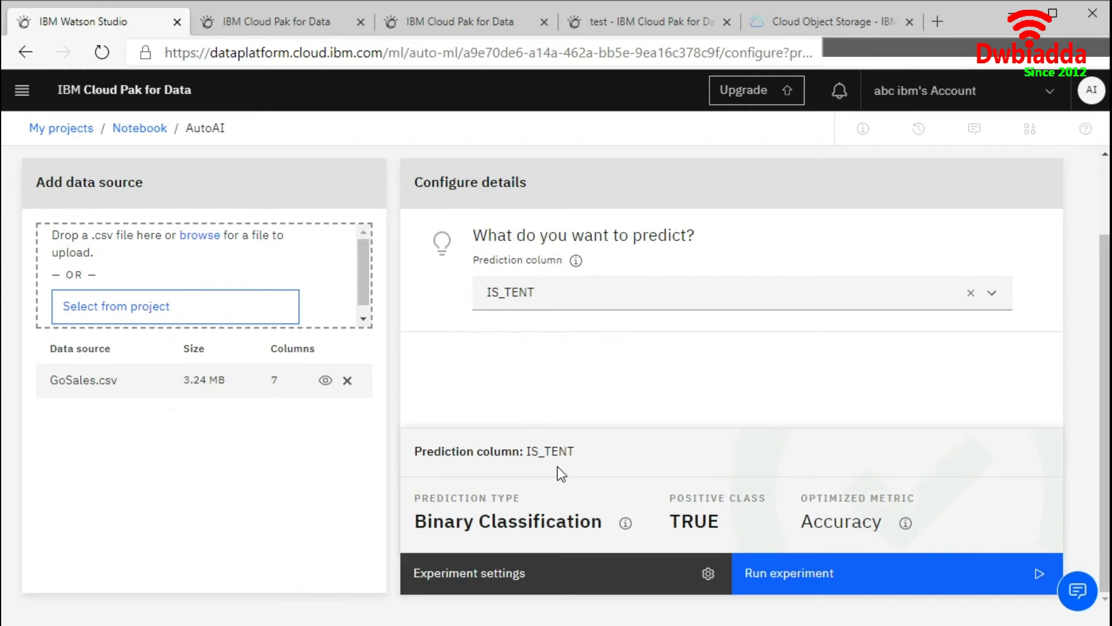
{"action": "mouse_move", "coordinate": [77, 464]}
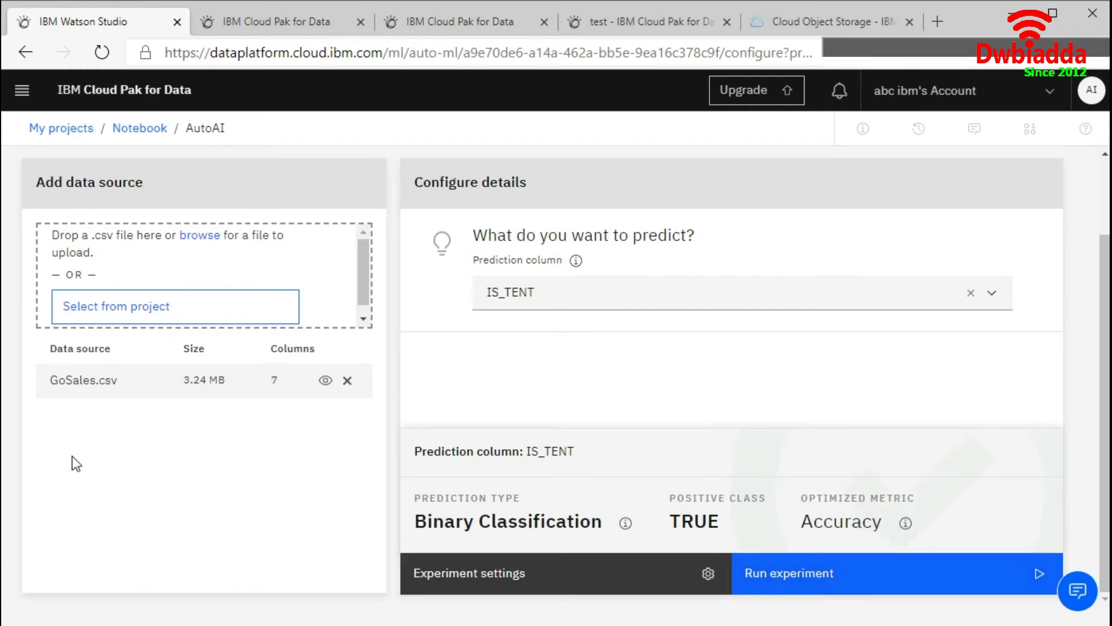
{"action": "mouse_move", "coordinate": [362, 429]}
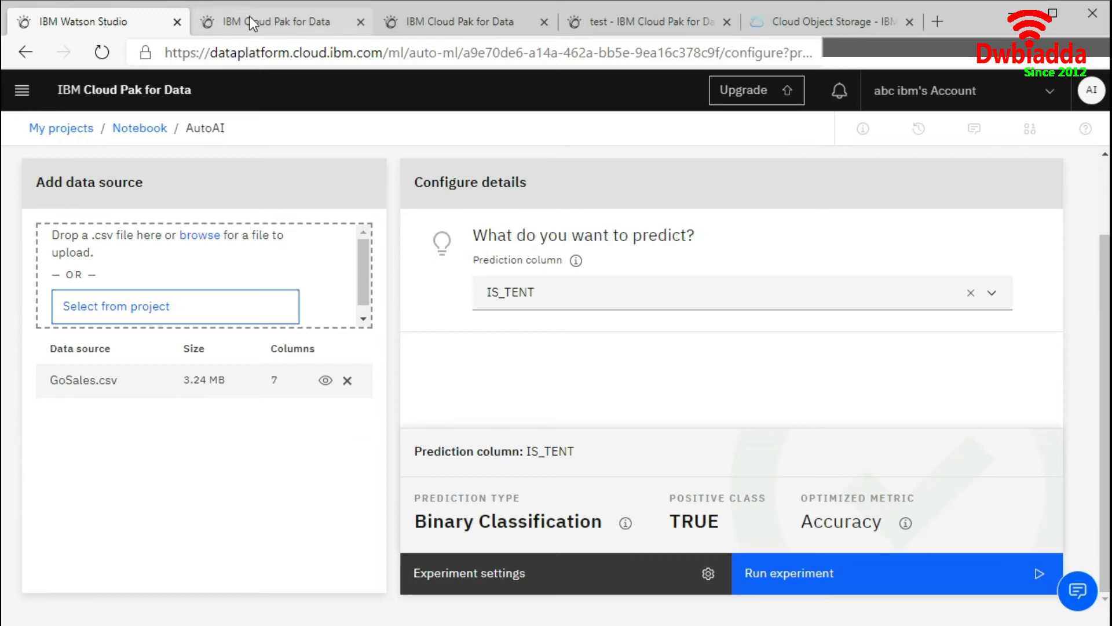
Step: Switch to the running test1 experiment results showing Pipeline 6 at accuracy 1.000
{"action": "left_click", "coordinate": [788, 574]}
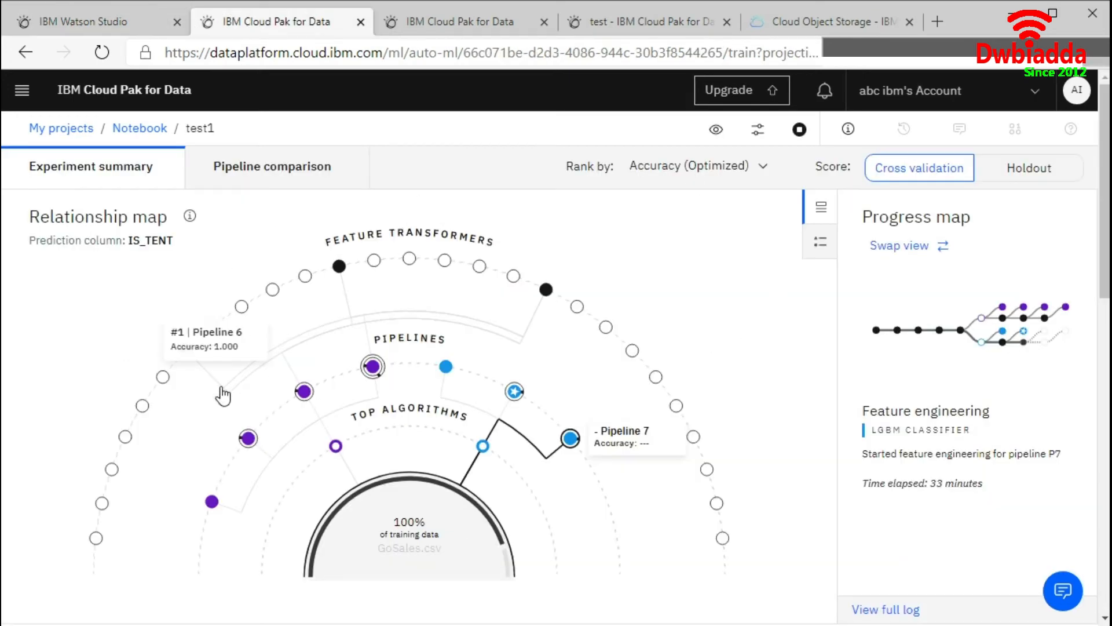
{"action": "mouse_move", "coordinate": [248, 461]}
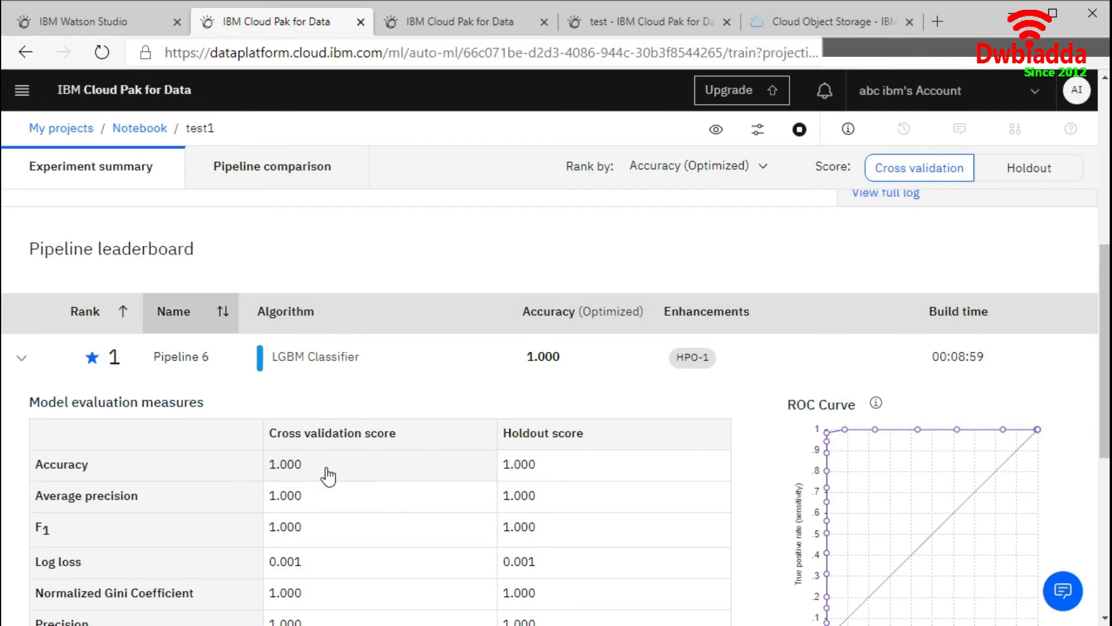
{"action": "left_click", "coordinate": [21, 357]}
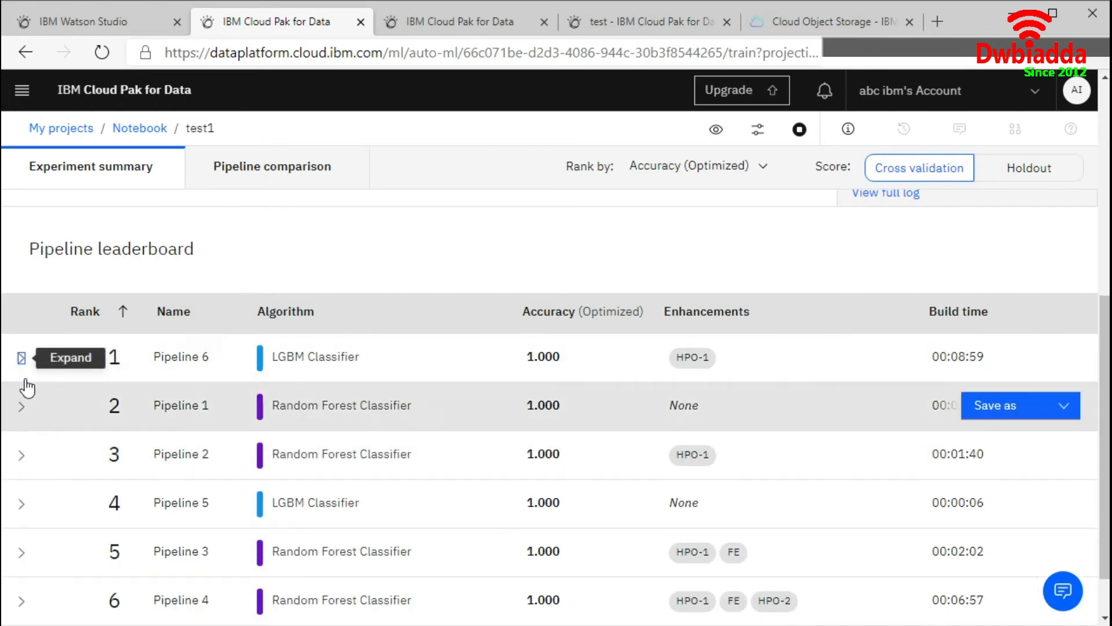
{"action": "left_click", "coordinate": [20, 357]}
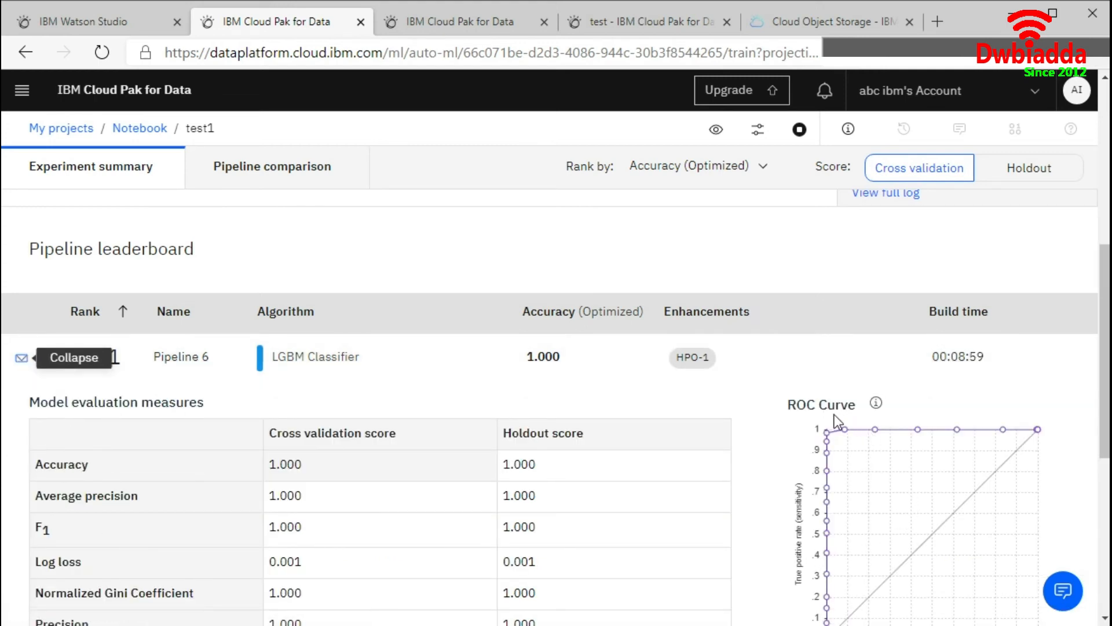
{"action": "scroll", "scroll_direction": "down", "scroll_amount": 3}
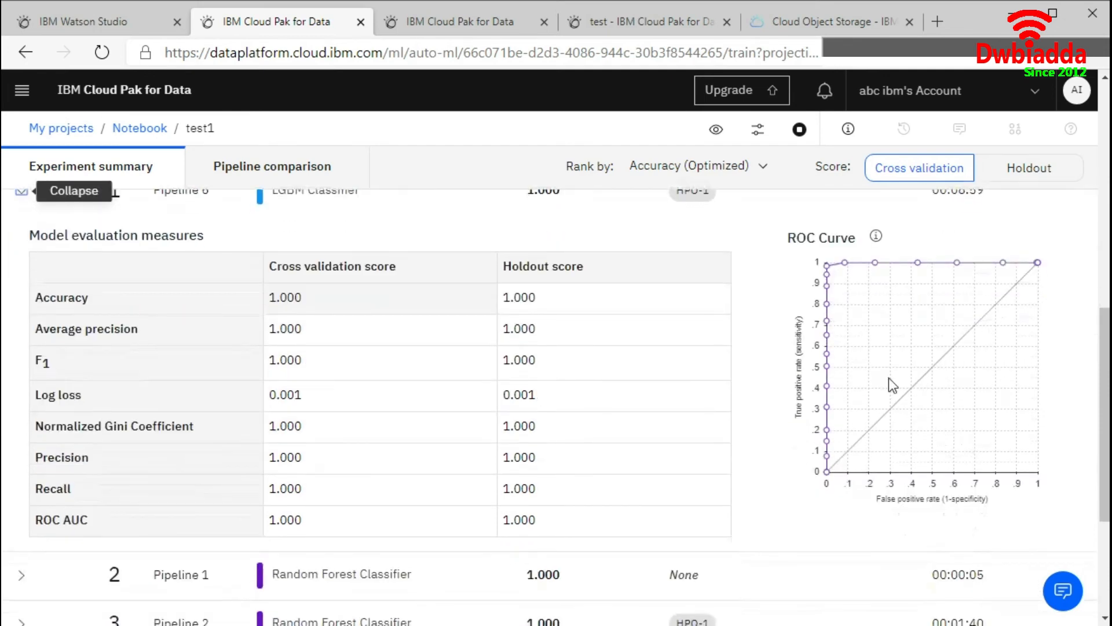
{"action": "mouse_move", "coordinate": [915, 514]}
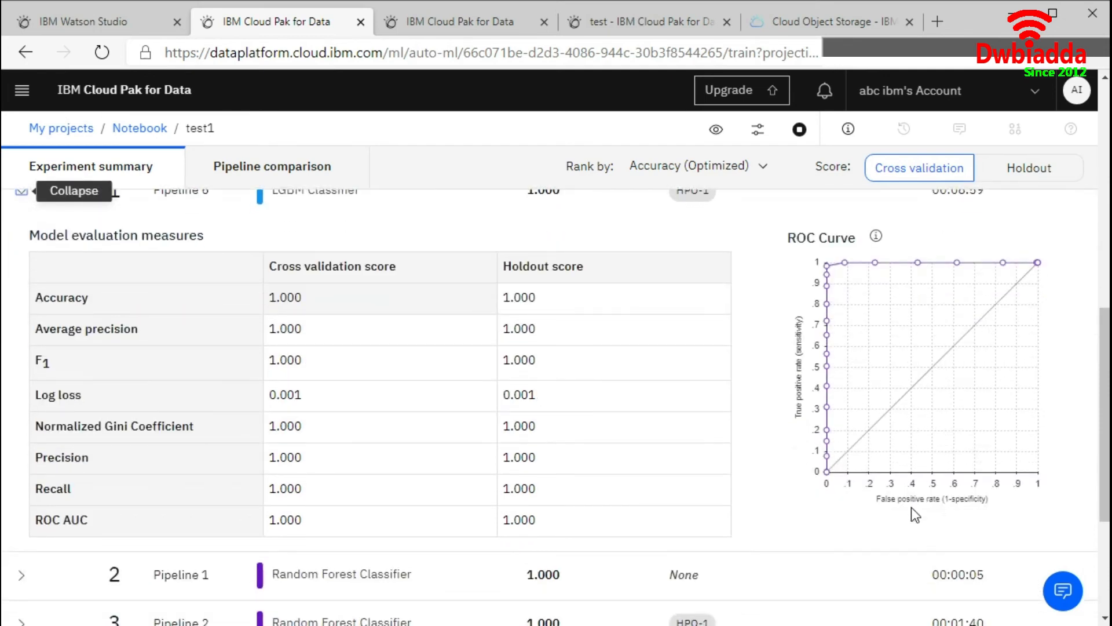
{"action": "mouse_move", "coordinate": [333, 421]}
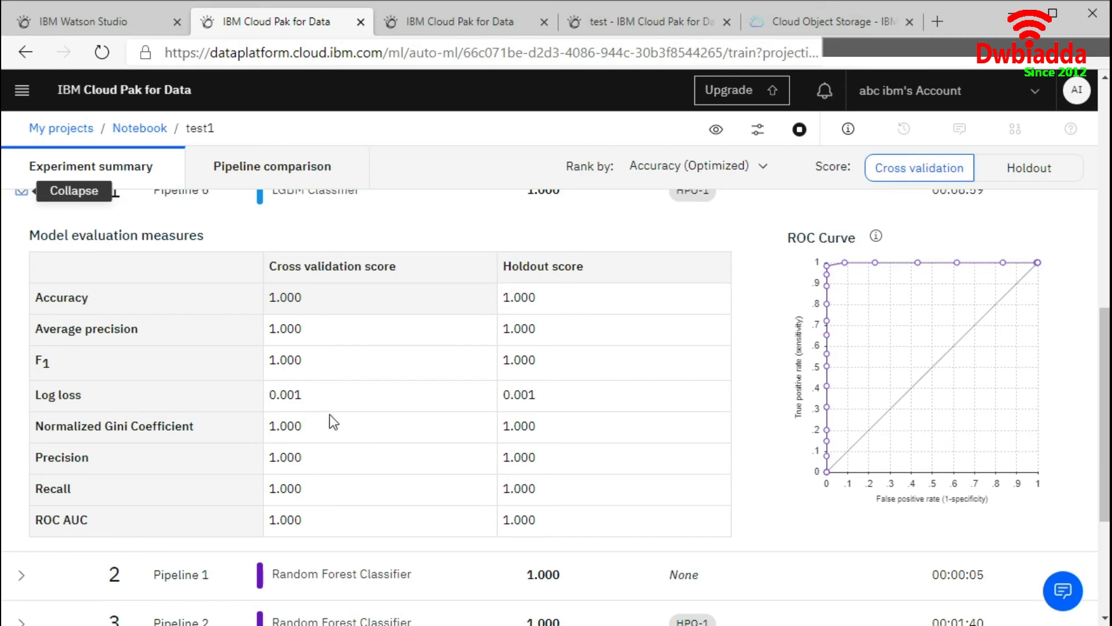
{"action": "scroll", "scroll_direction": "up", "scroll_amount": 3}
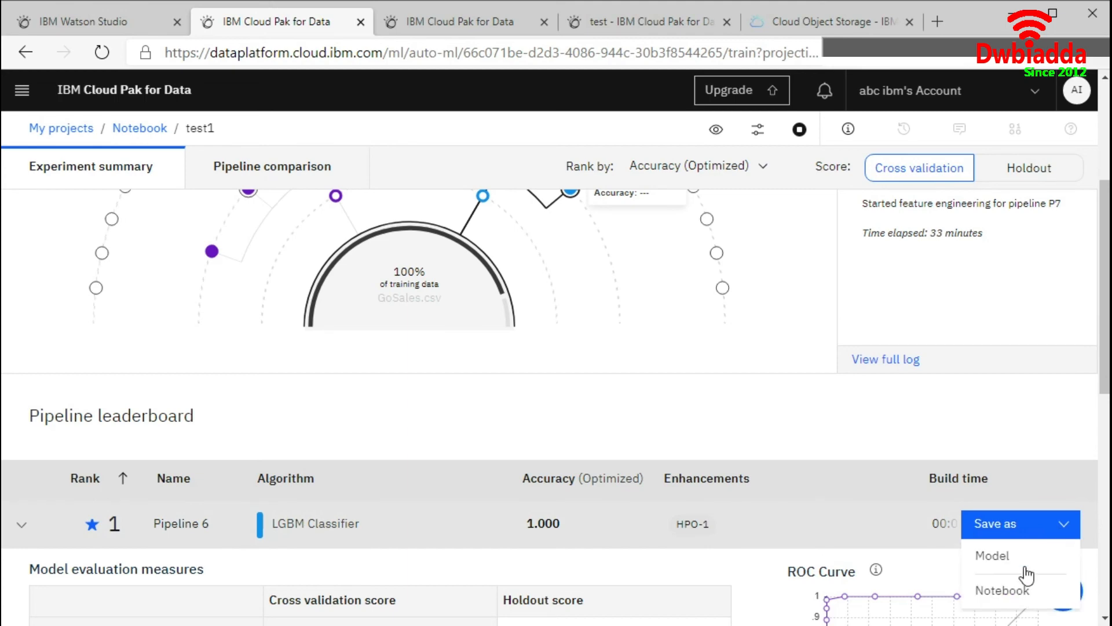
{"action": "mouse_move", "coordinate": [124, 415]}
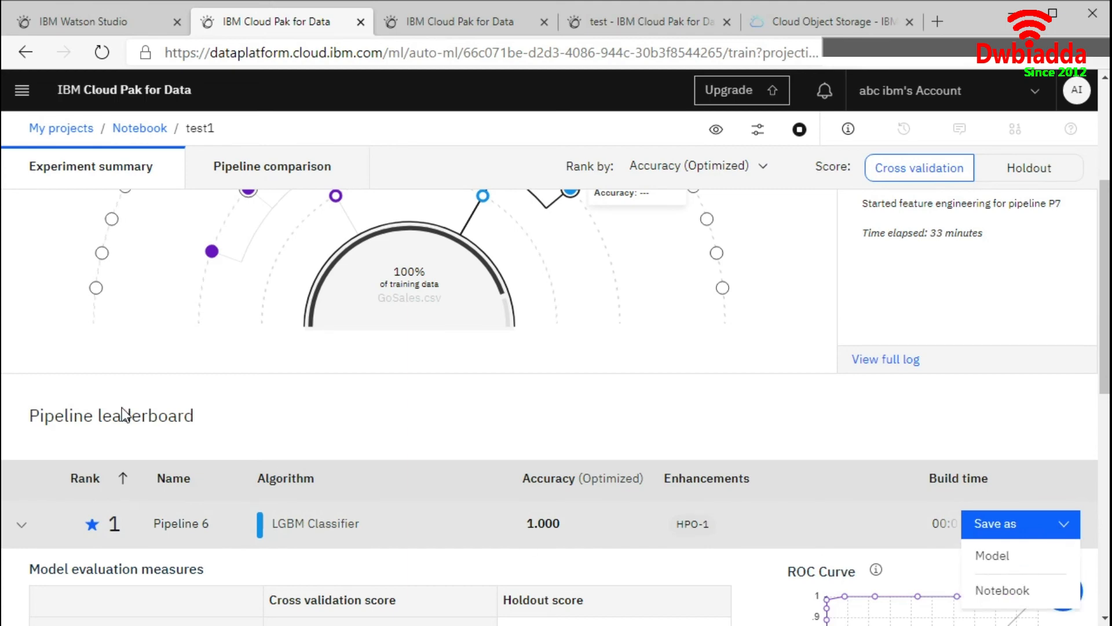
Step: Save Pipeline 6 as model 'test1 - P6 LGBMClassifierEstimator' with the default name
{"action": "left_click", "coordinate": [991, 555]}
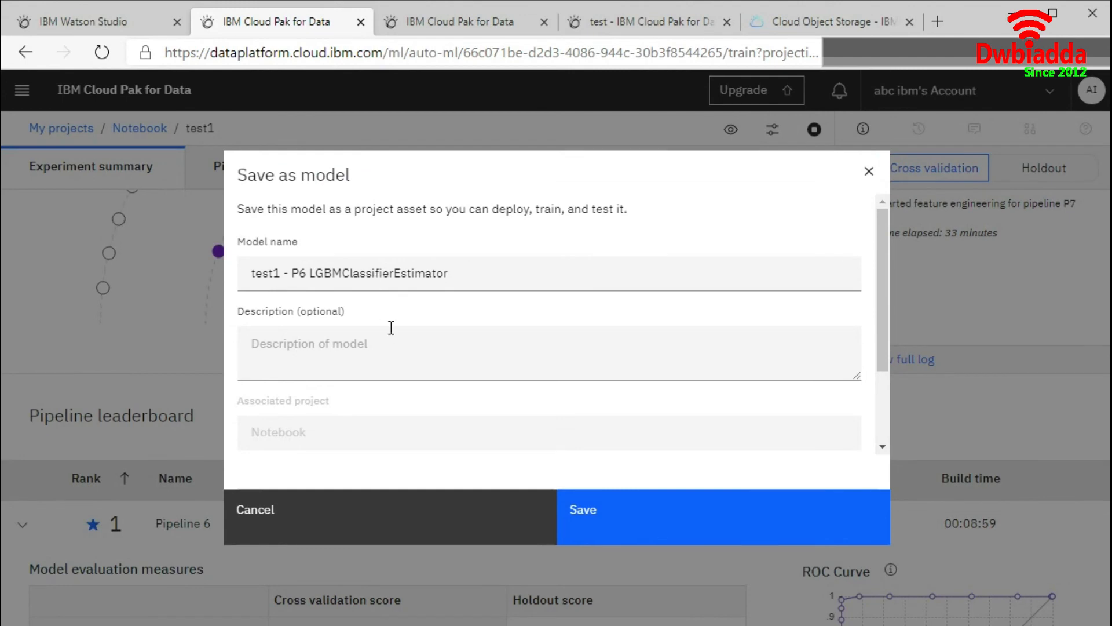
{"action": "left_click", "coordinate": [254, 510]}
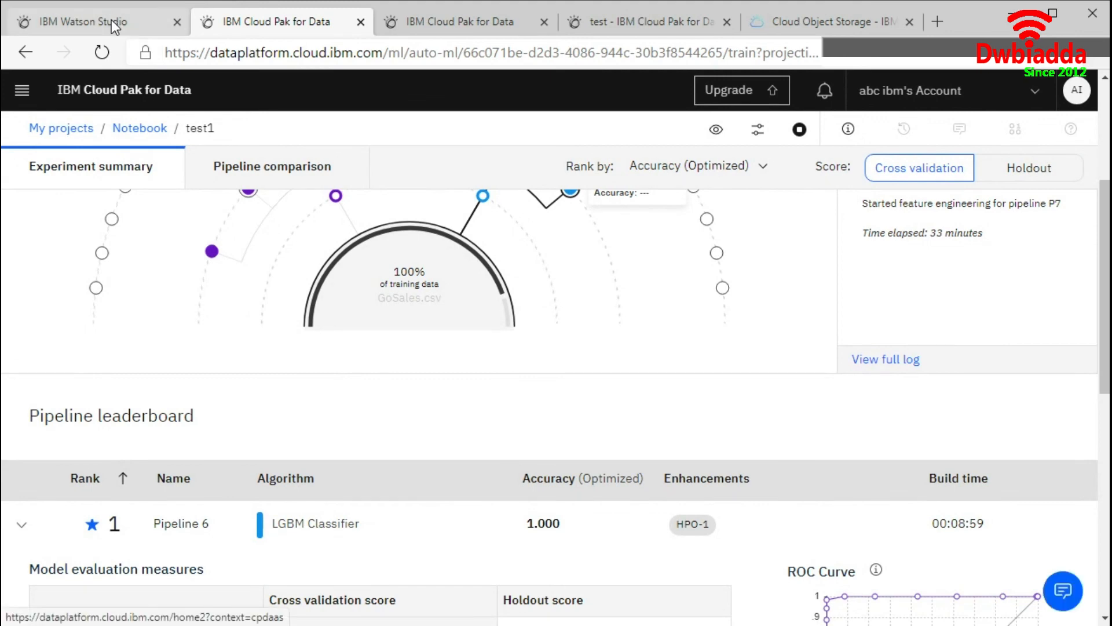
{"action": "mouse_move", "coordinate": [80, 21]}
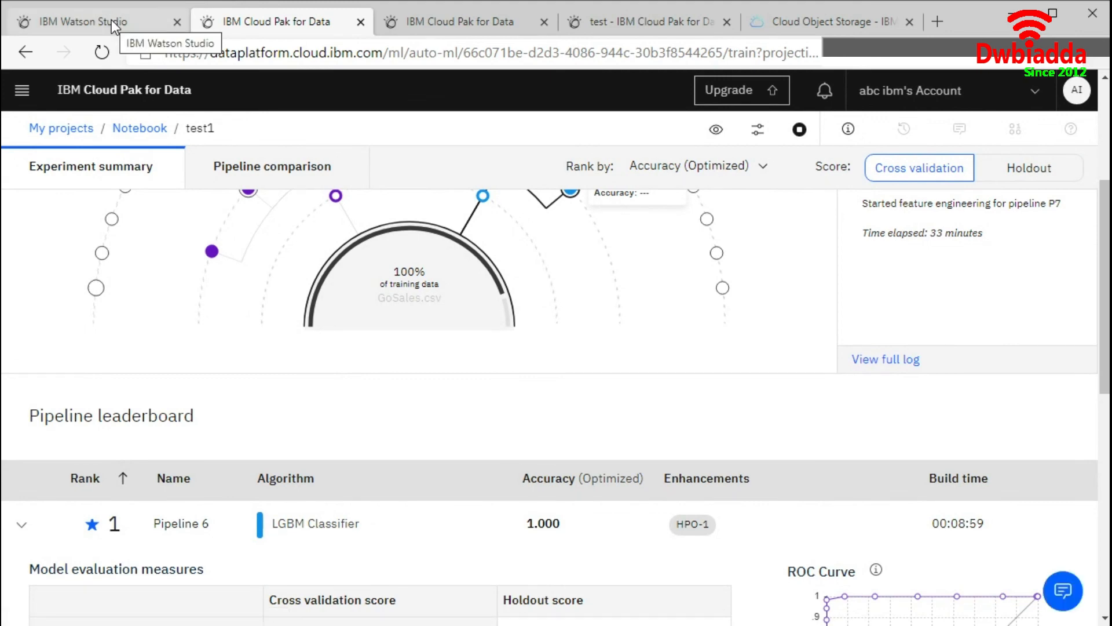